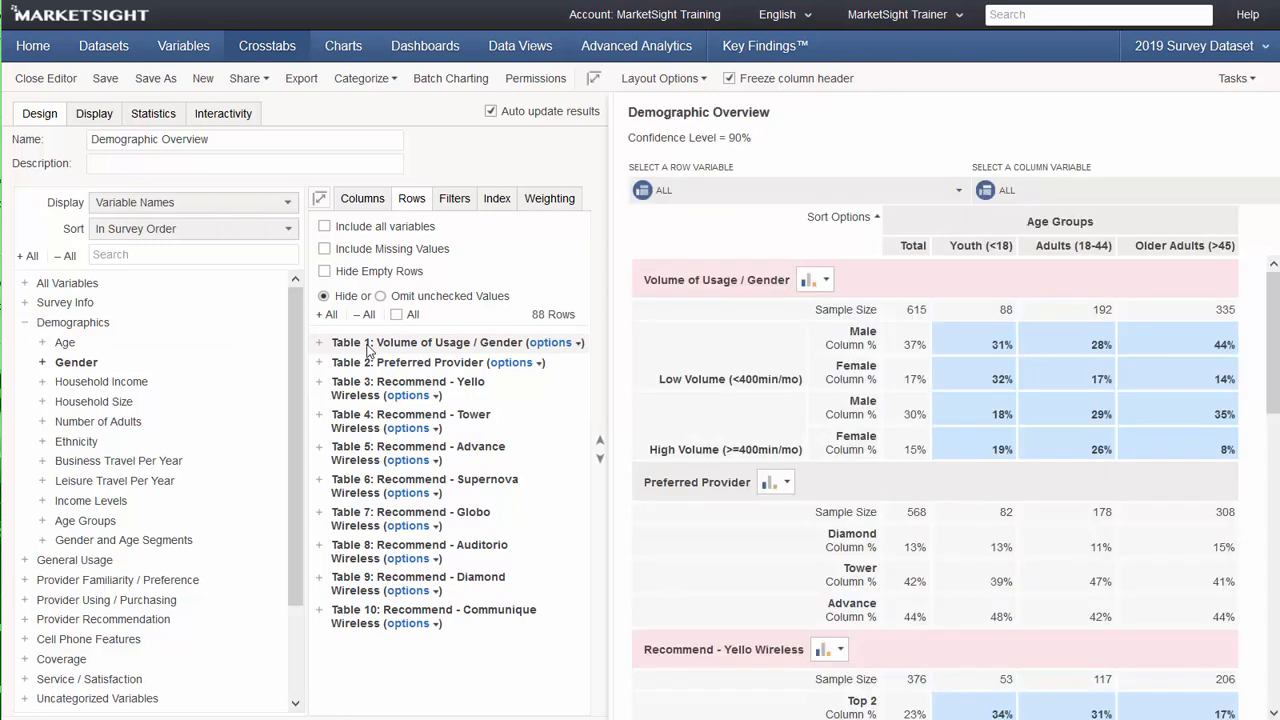
Close the Demographic Overview crosstab editor and scroll through the age-group tables.
{"action": "left_click", "coordinate": [46, 78]}
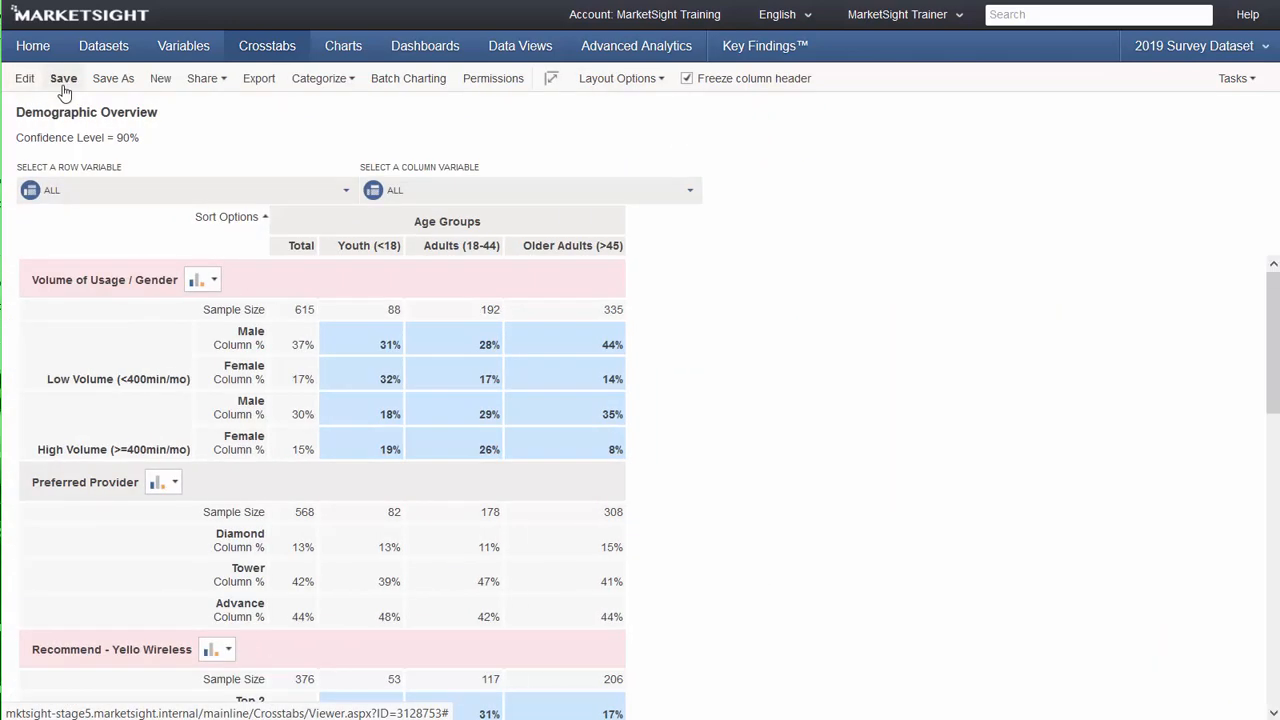
{"action": "mouse_move", "coordinate": [225, 420]}
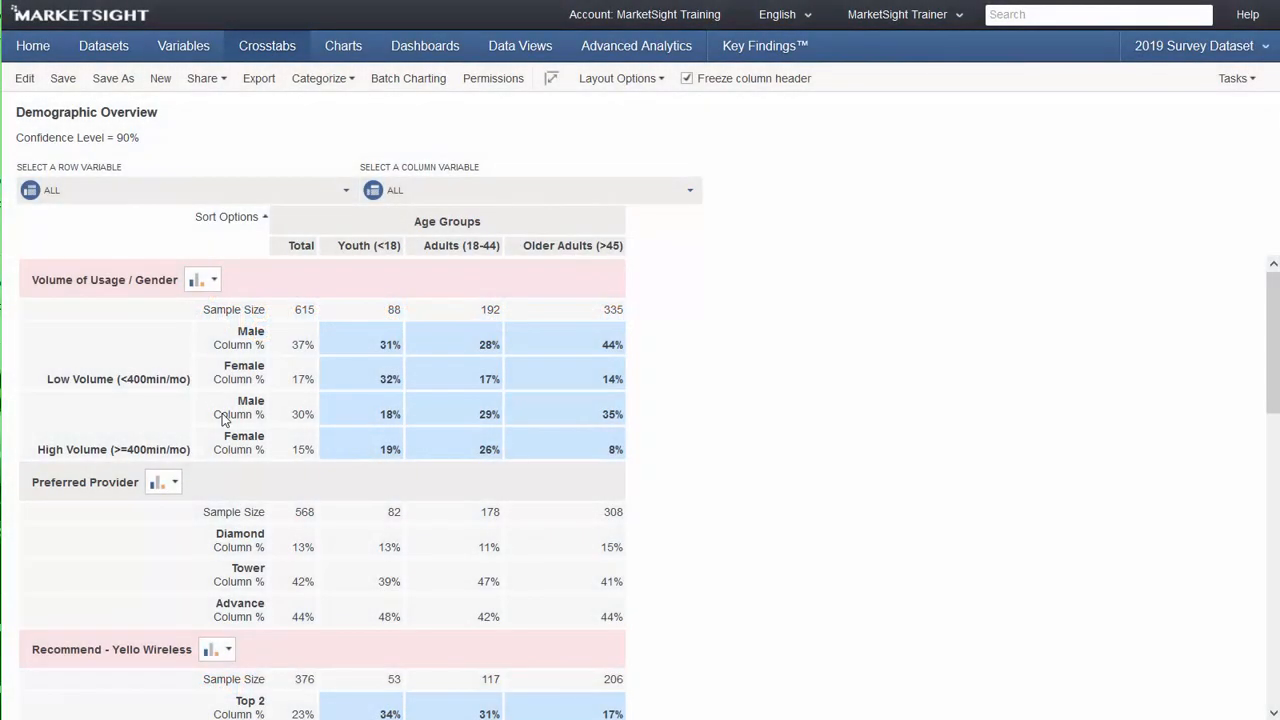
{"action": "scroll", "scroll_direction": "down", "scroll_amount": 3}
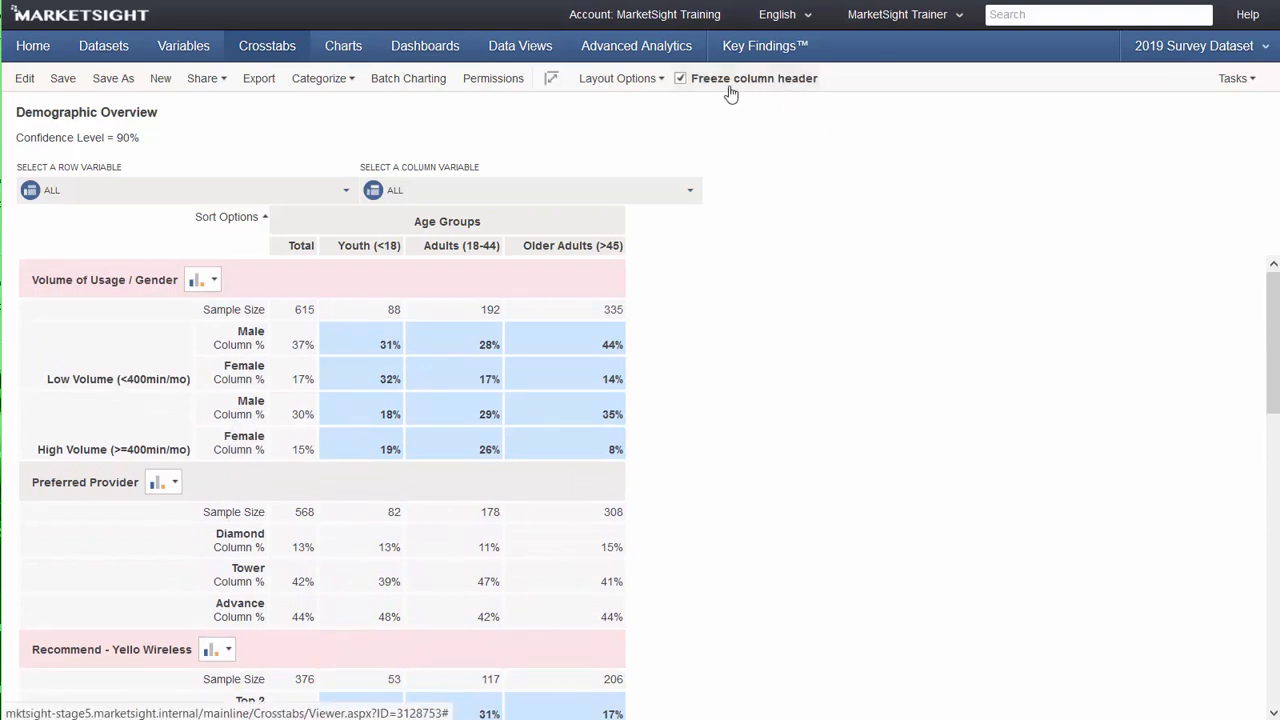
Show the 2019 Survey Dataset's Variables tab from the MarketSight Trainer menu.
{"action": "left_click", "coordinate": [897, 14]}
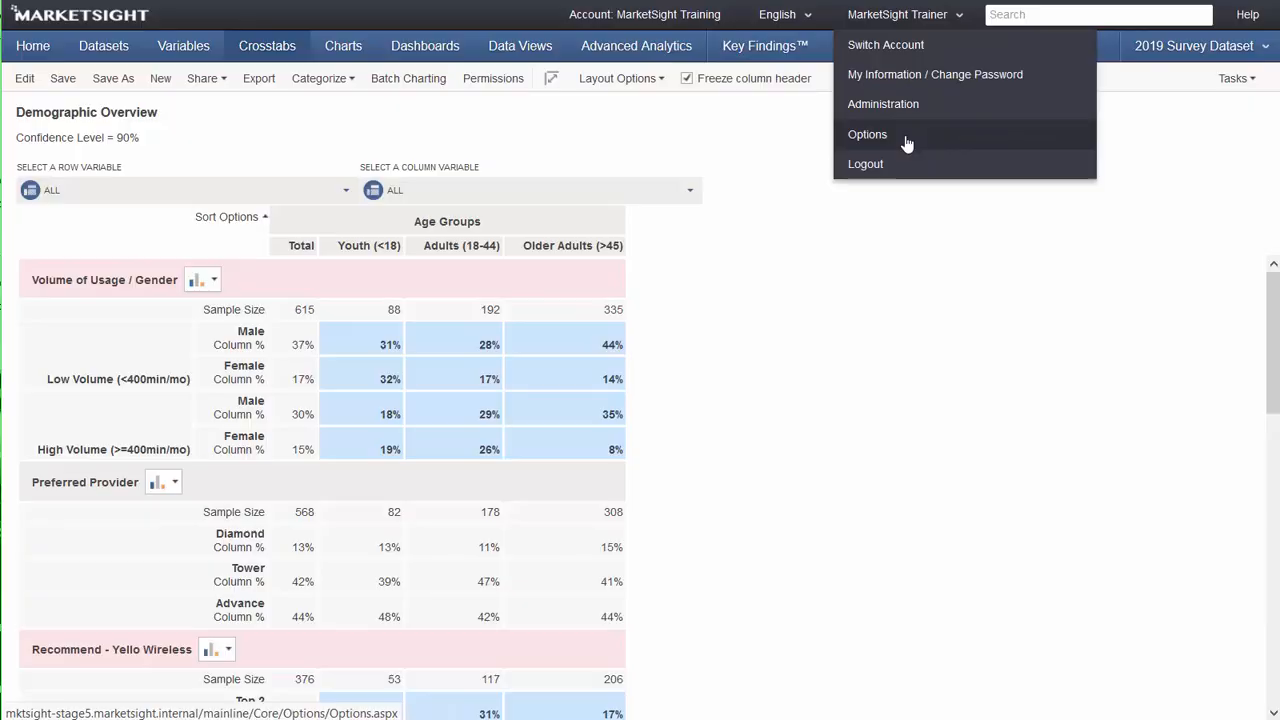
{"action": "left_click", "coordinate": [181, 45]}
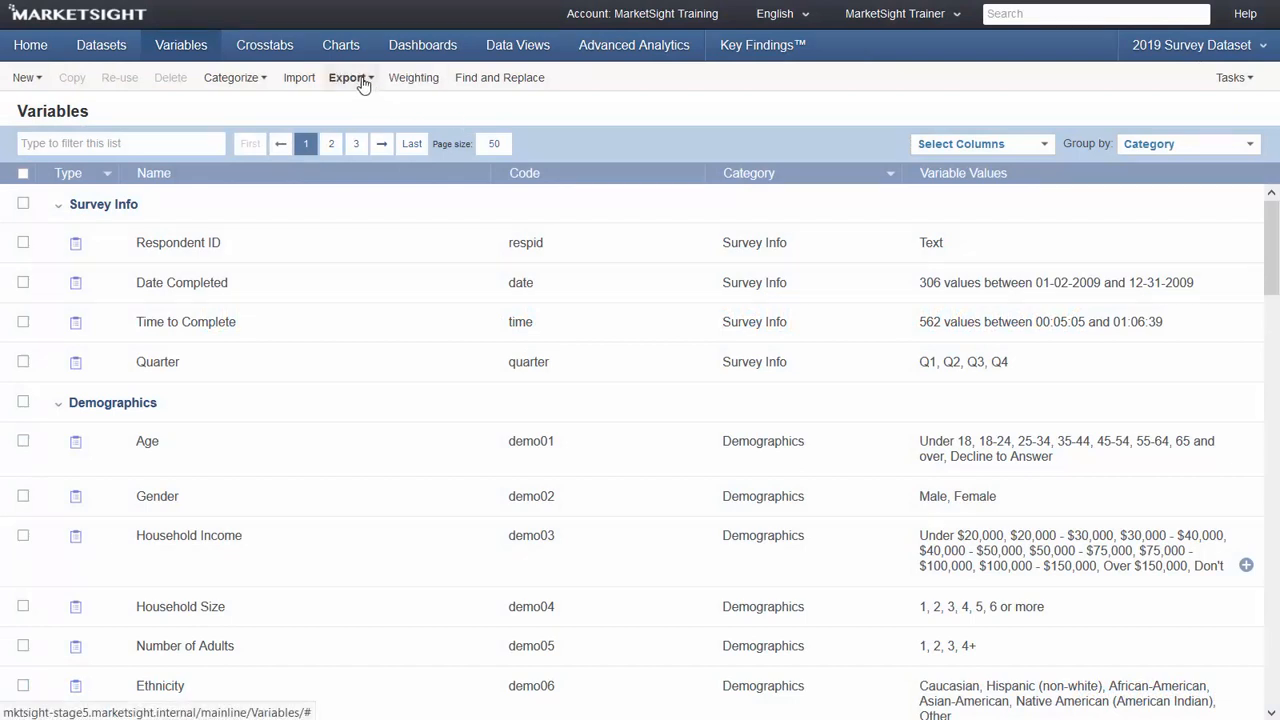
Export the 2019 Survey Dataset labeling file as .xlsx, download it, and open it in Excel.
{"action": "left_click", "coordinate": [347, 77]}
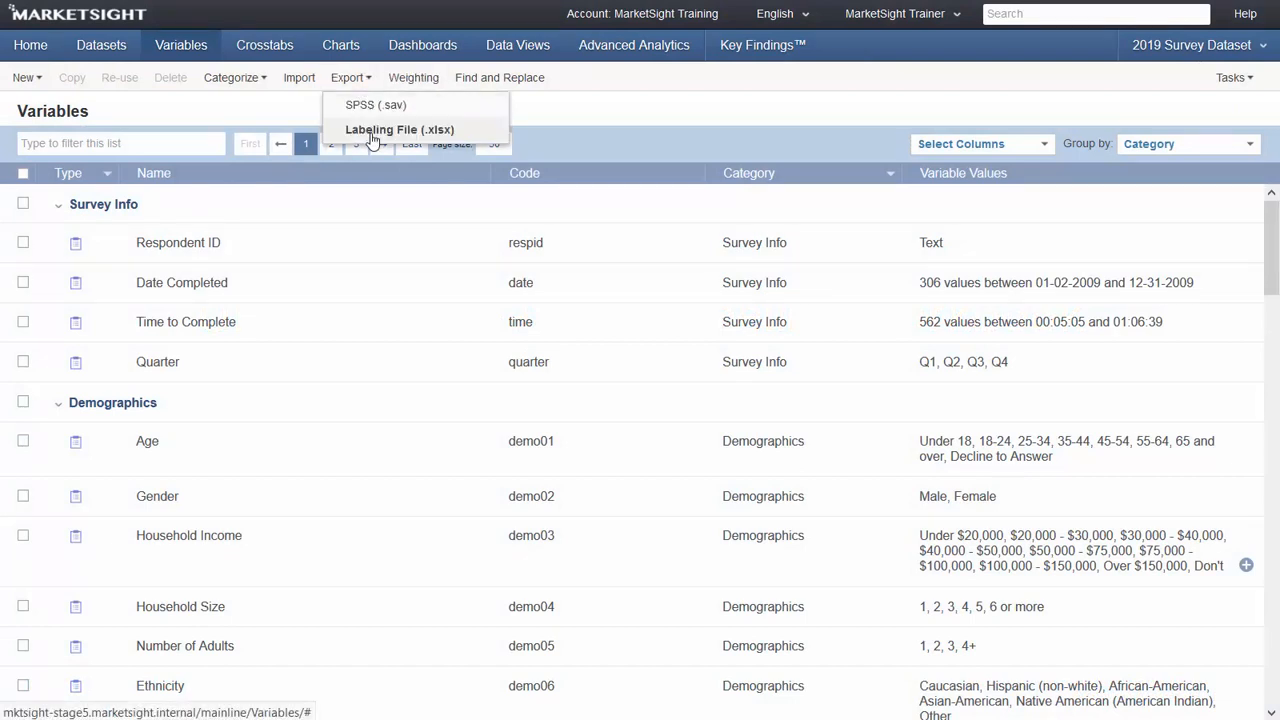
{"action": "left_click", "coordinate": [399, 129]}
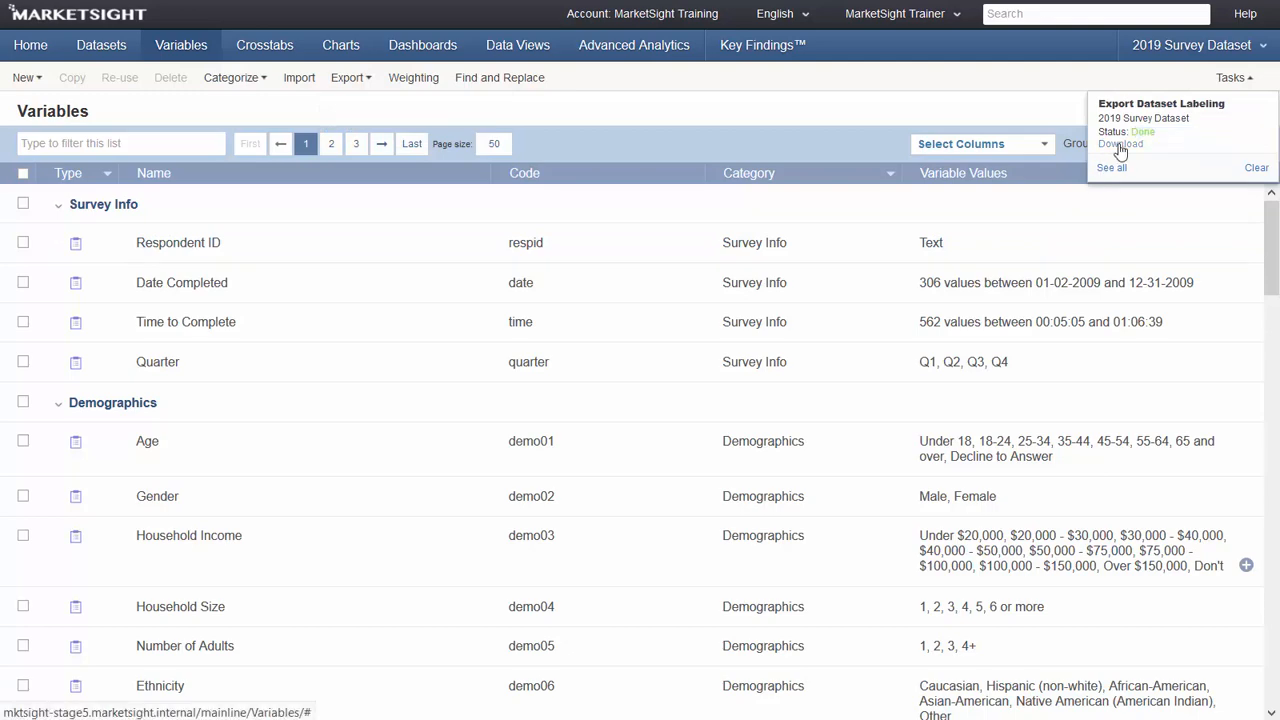
{"action": "left_click", "coordinate": [1120, 143]}
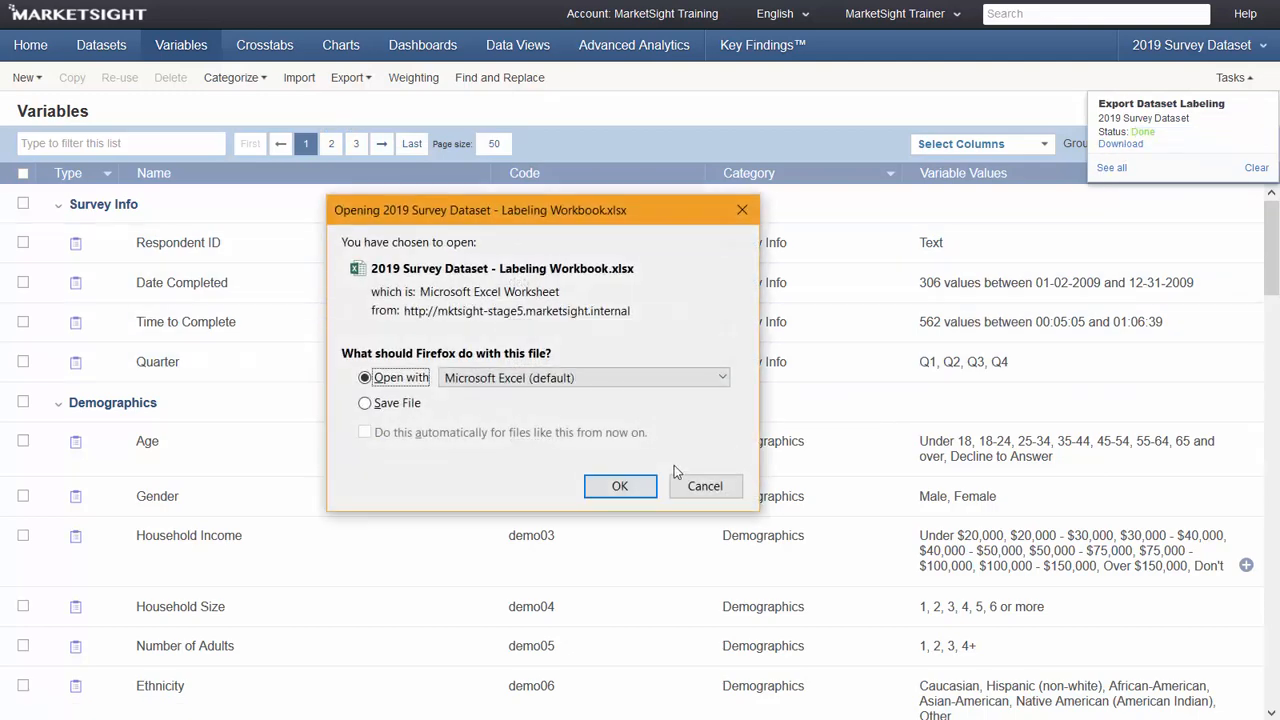
{"action": "left_click", "coordinate": [619, 485]}
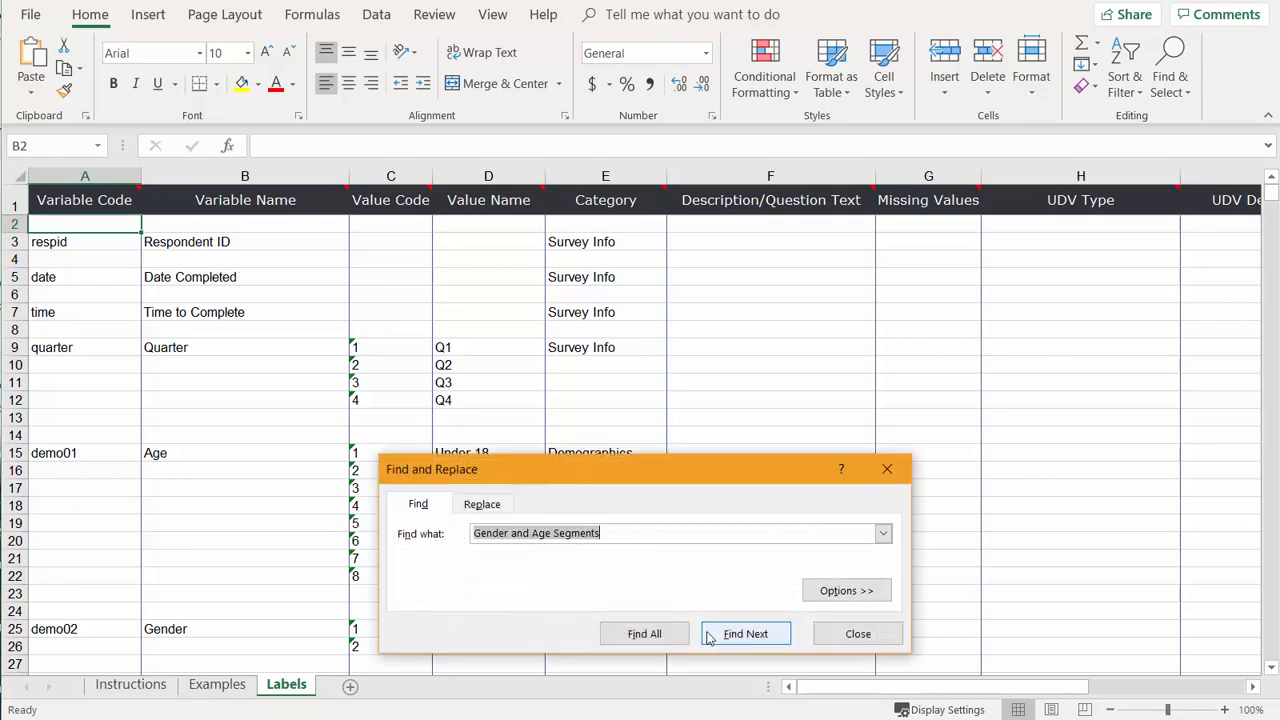
{"action": "left_click", "coordinate": [745, 633]}
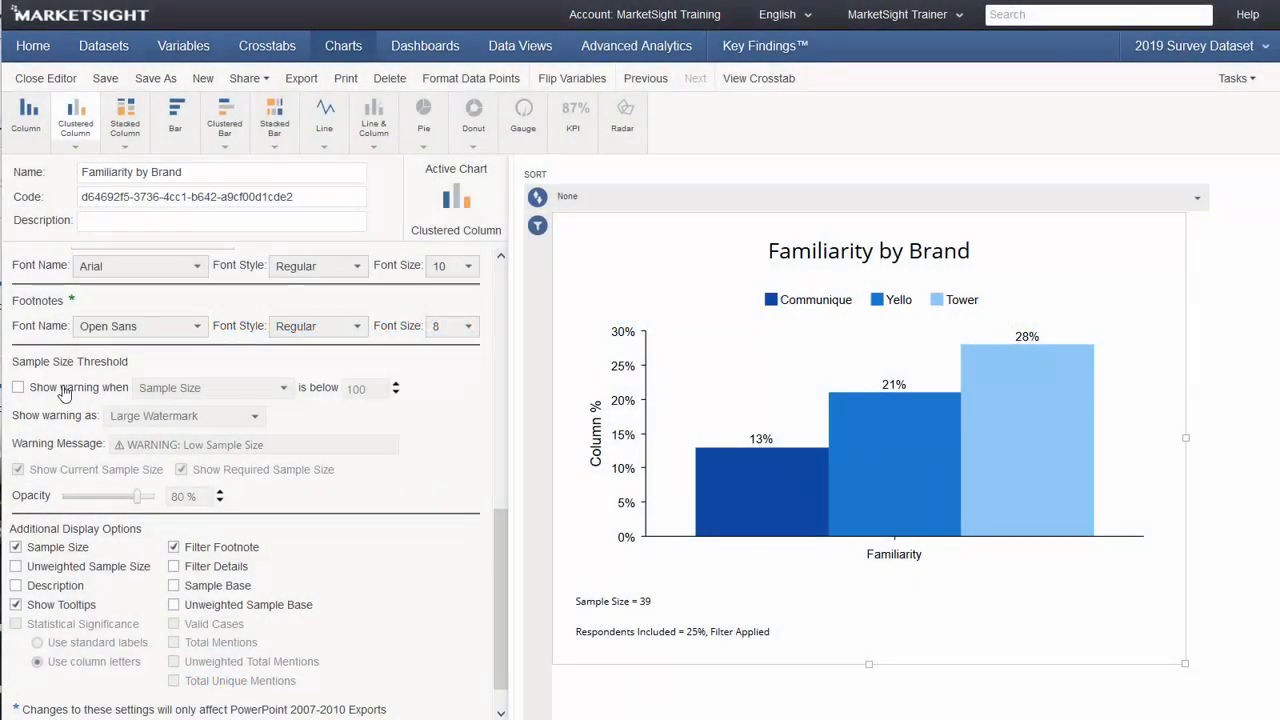
Enable the Familiarity by Brand warning for sample size below 100 as a Large Watermark.
{"action": "left_click", "coordinate": [18, 387]}
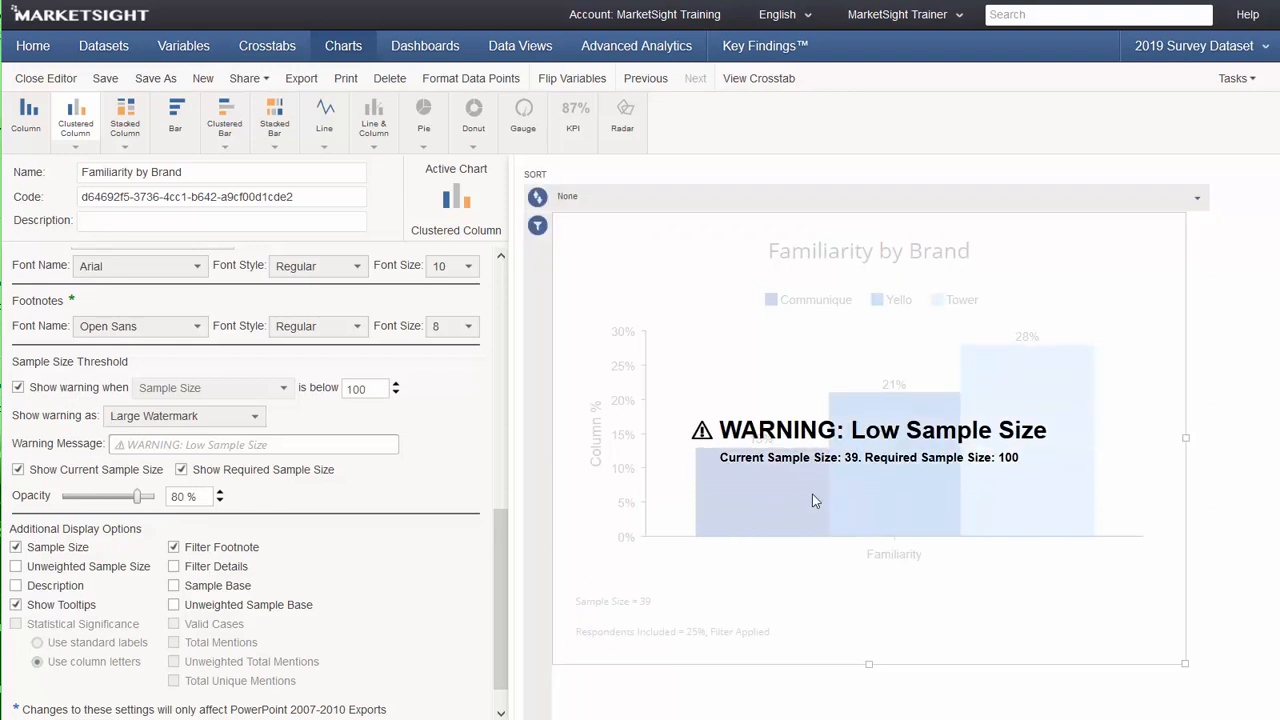
{"action": "mouse_move", "coordinate": [925, 492]}
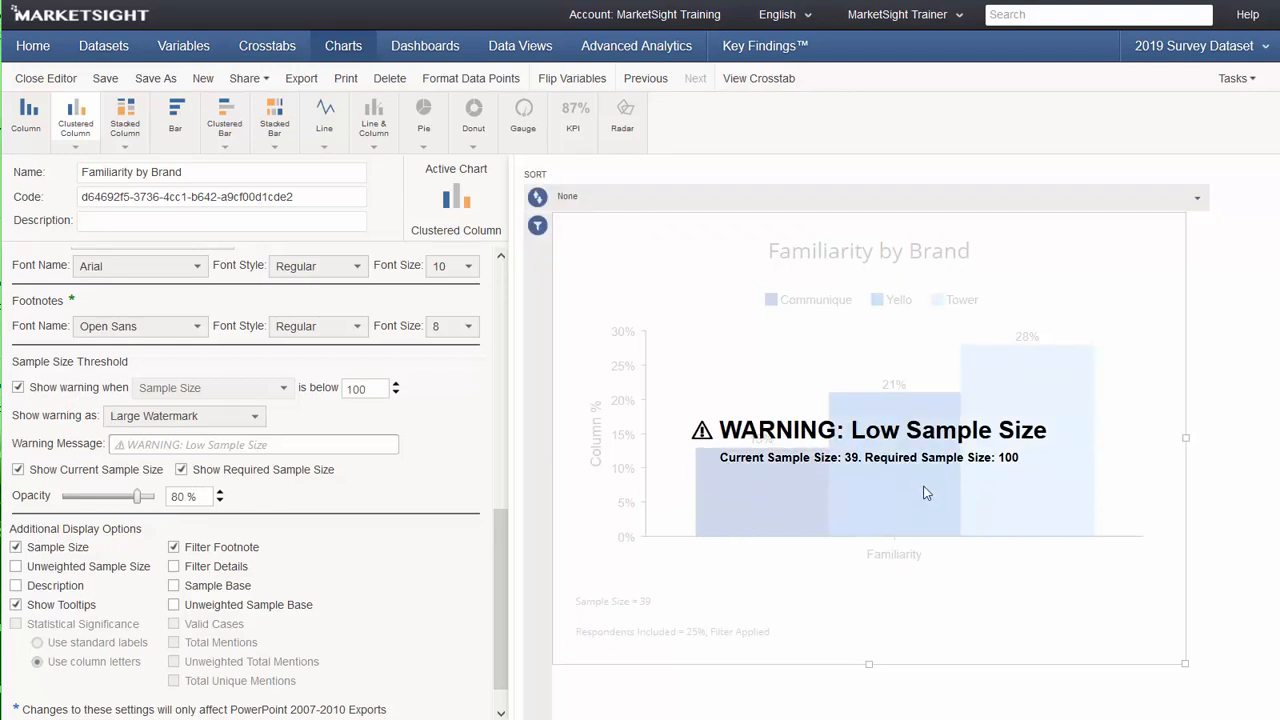